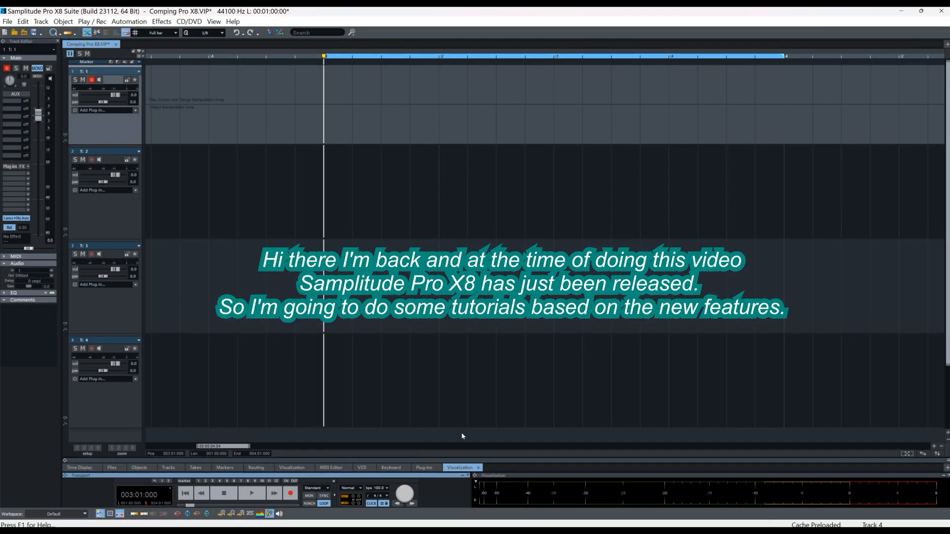
{"action": "mouse_move", "coordinate": [452, 321]}
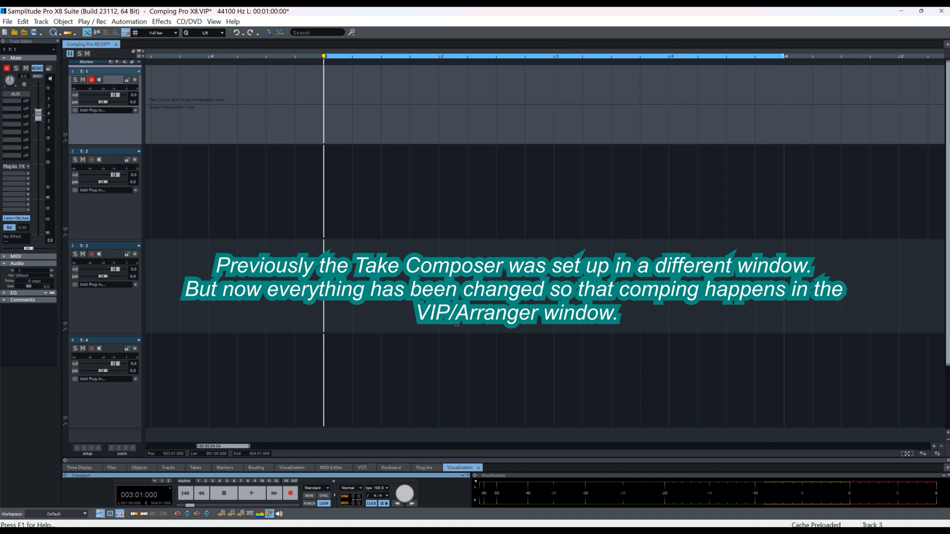
{"action": "mouse_move", "coordinate": [371, 248]}
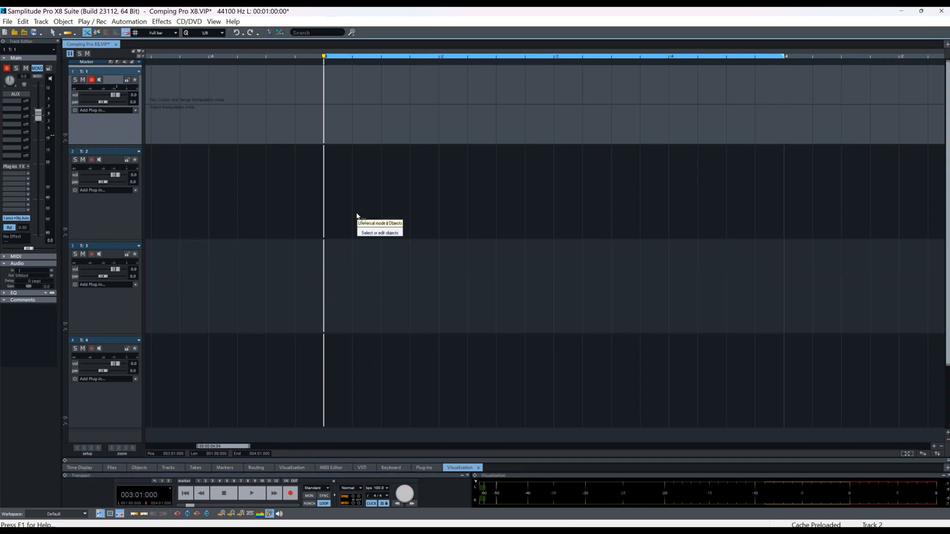
Record the vocal takes onto track 1 across the marked range and keep the recording
{"action": "left_click", "coordinate": [251, 494]}
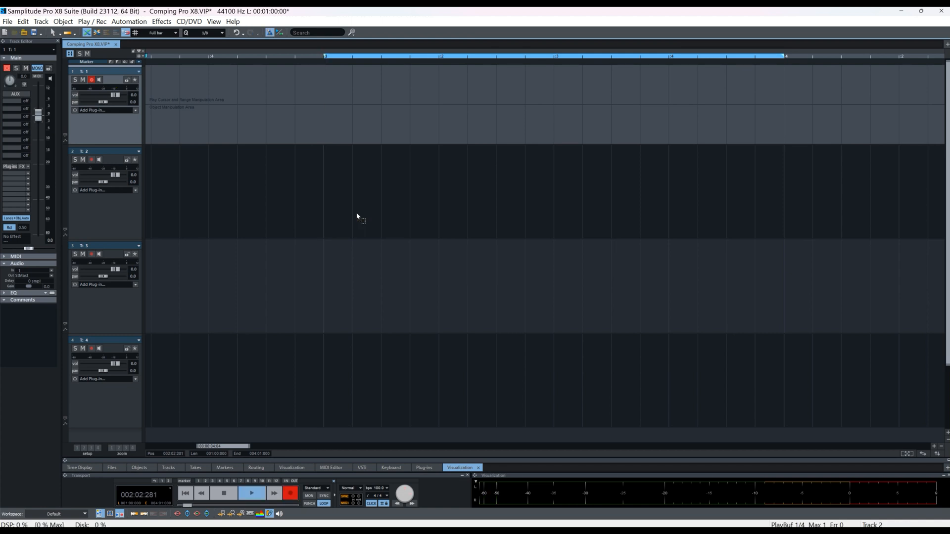
{"action": "left_click", "coordinate": [290, 494]}
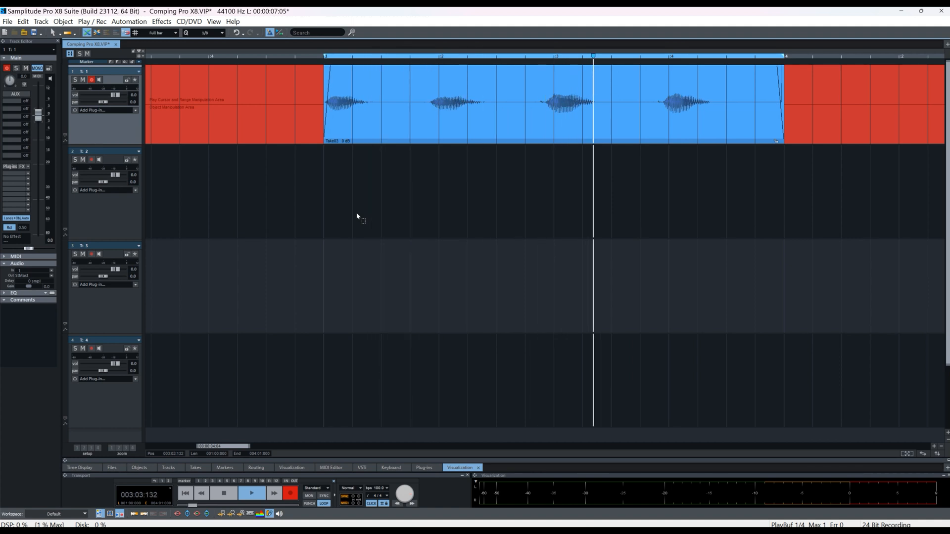
{"action": "key", "text": "space"}
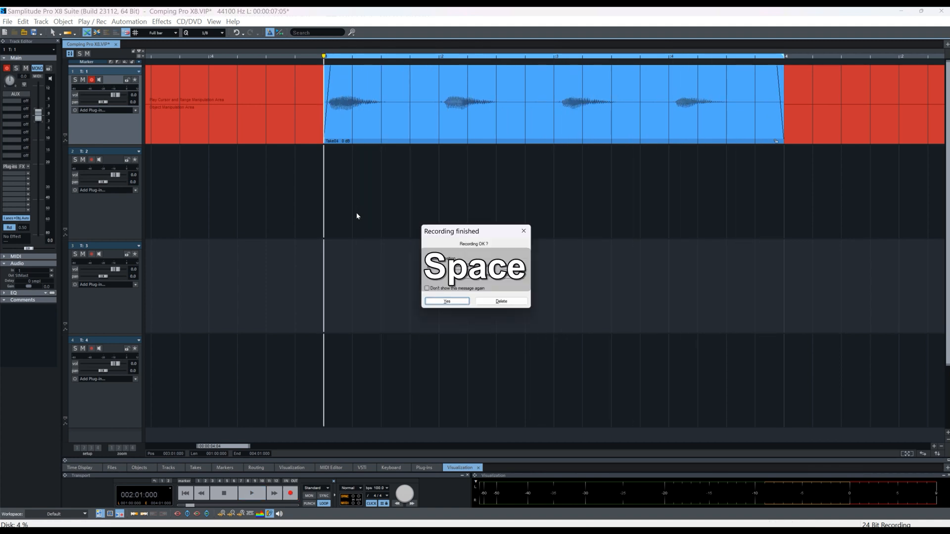
{"action": "left_click", "coordinate": [447, 301]}
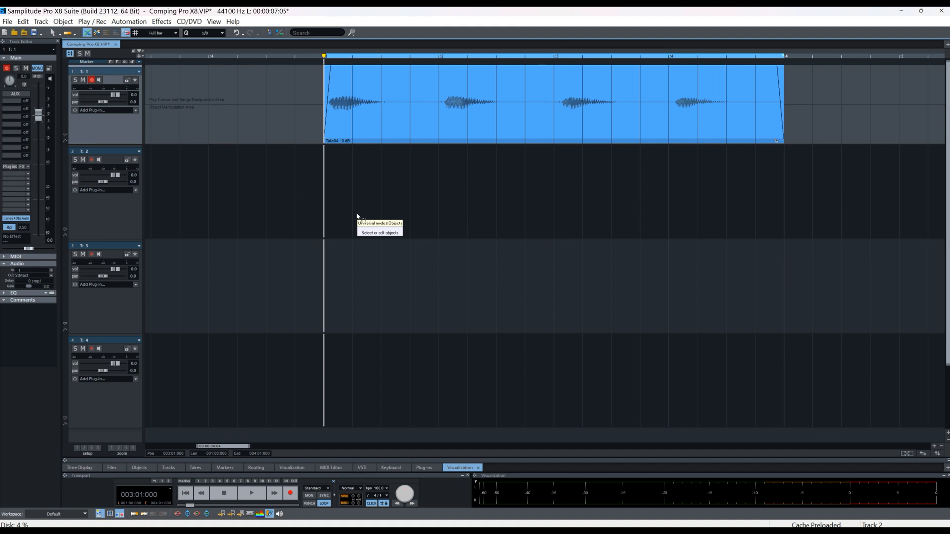
{"action": "mouse_move", "coordinate": [405, 271]}
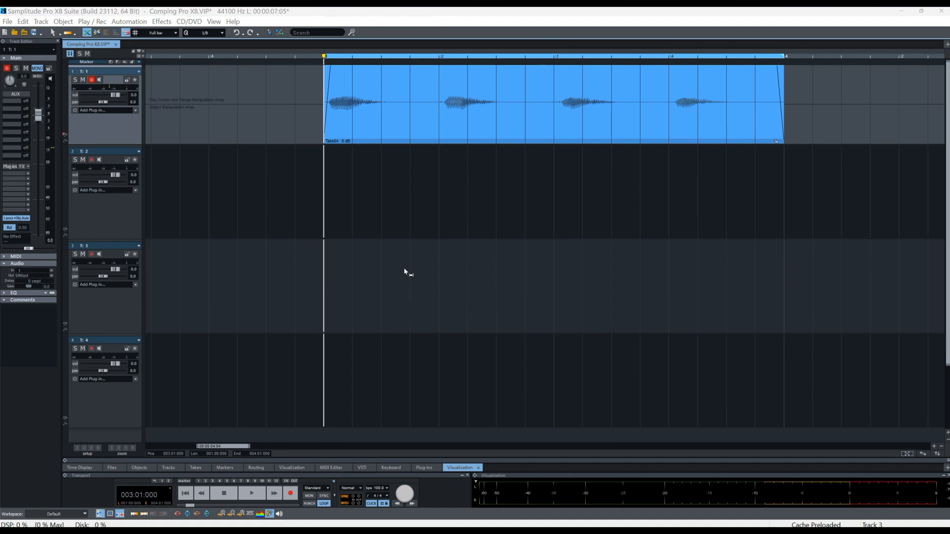
Swap track 1's recorded vocal object to Take01 from its take list
{"action": "left_click", "coordinate": [407, 137]}
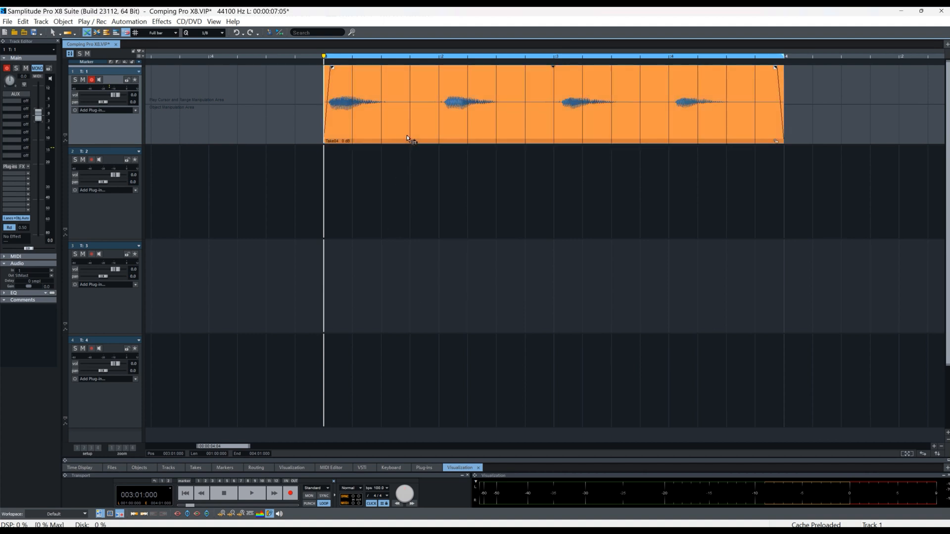
{"action": "key", "text": "ctrl"}
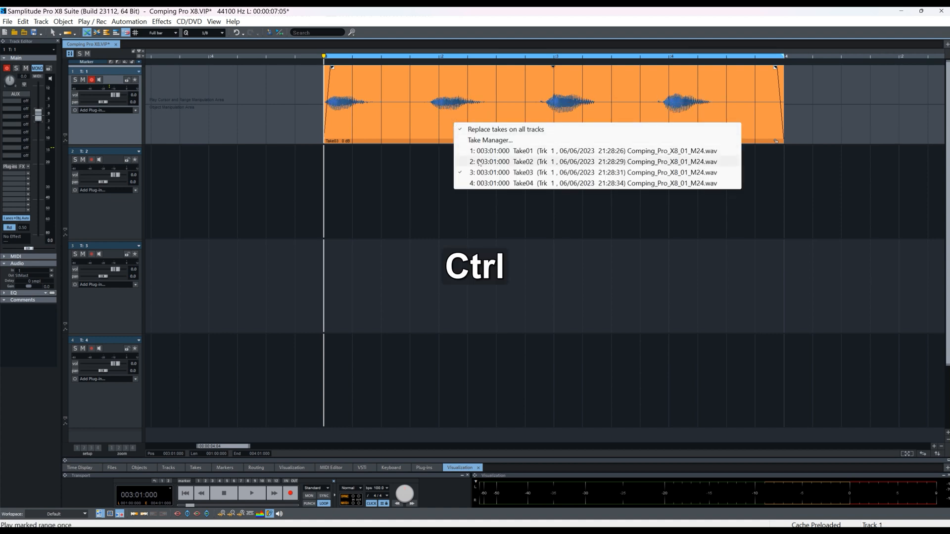
{"action": "left_click", "coordinate": [594, 162]}
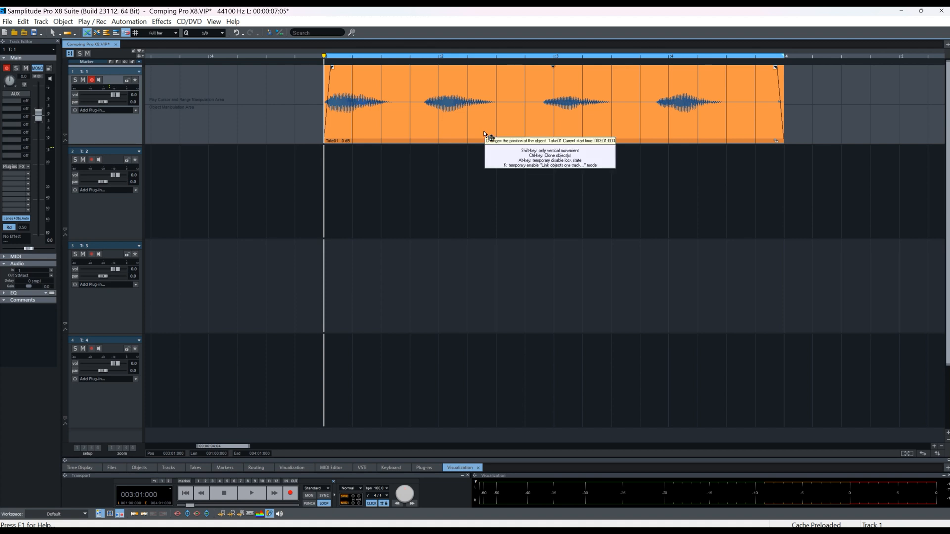
{"action": "mouse_move", "coordinate": [410, 138]}
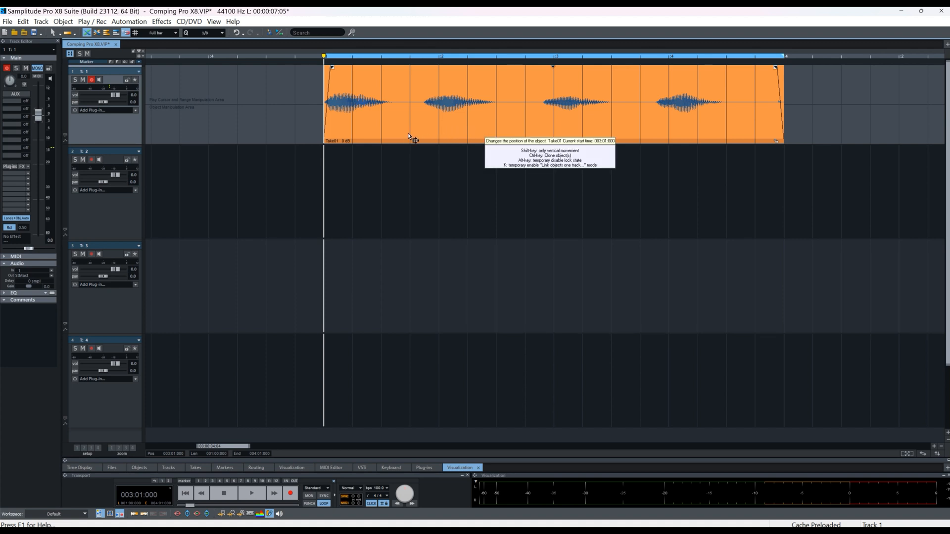
{"action": "mouse_move", "coordinate": [333, 135]}
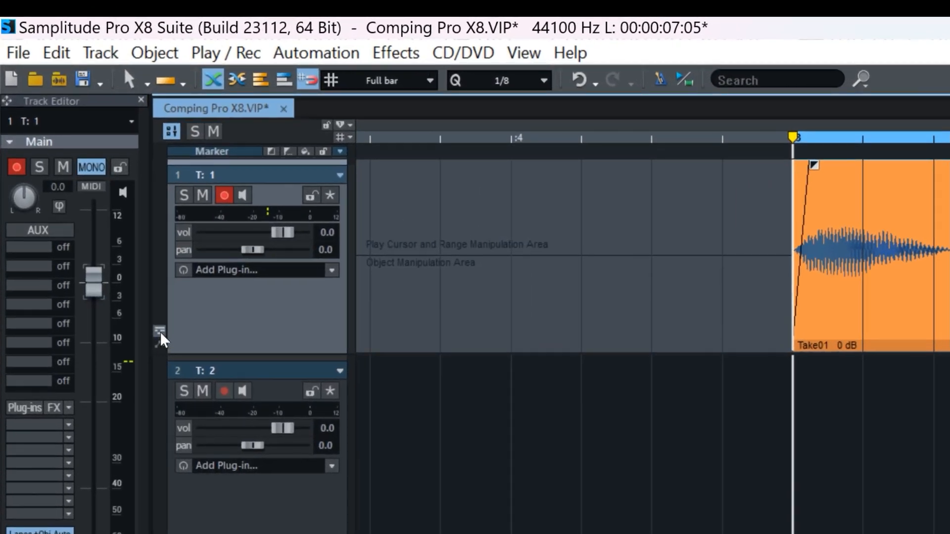
{"action": "mouse_move", "coordinate": [159, 332]}
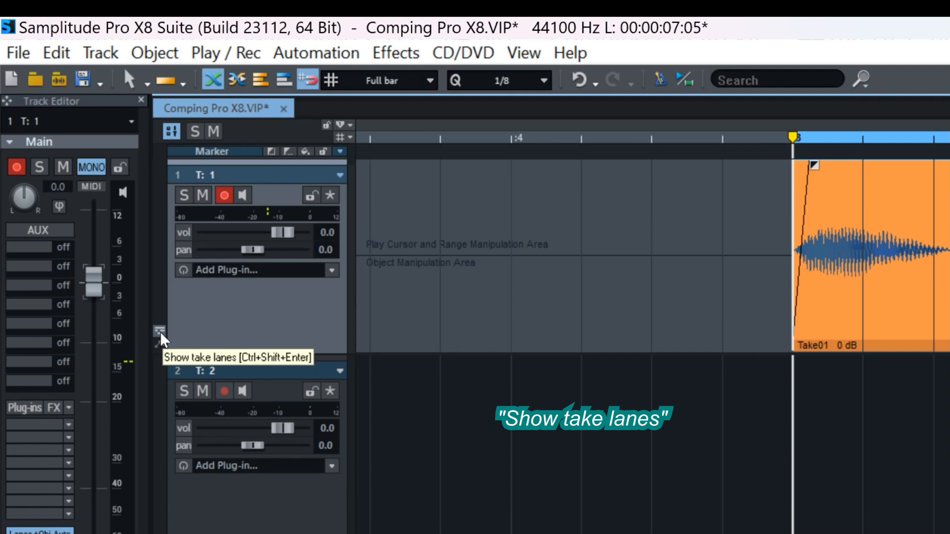
Show track 1's take lanes and audition Take02, Take01, then Take03 in the vocal object
{"action": "left_click", "coordinate": [159, 330]}
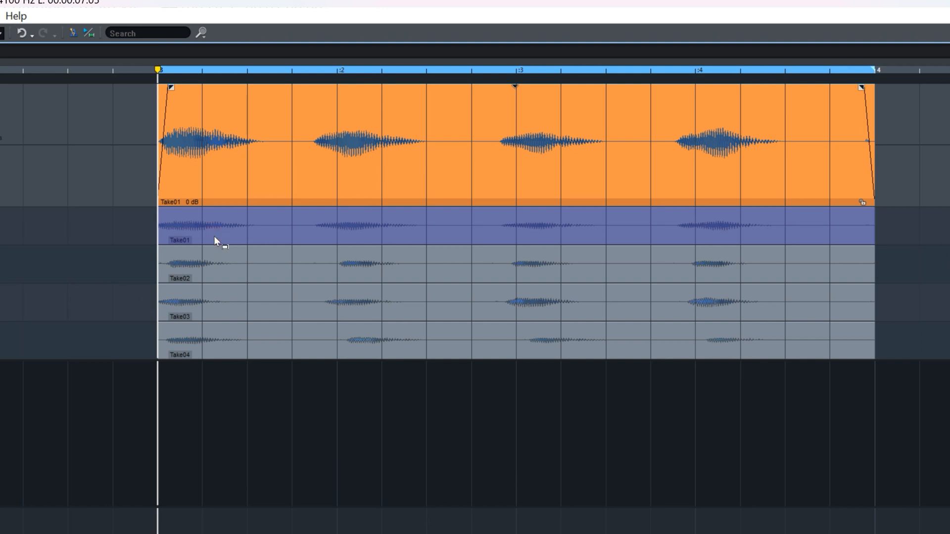
{"action": "mouse_move", "coordinate": [271, 202]}
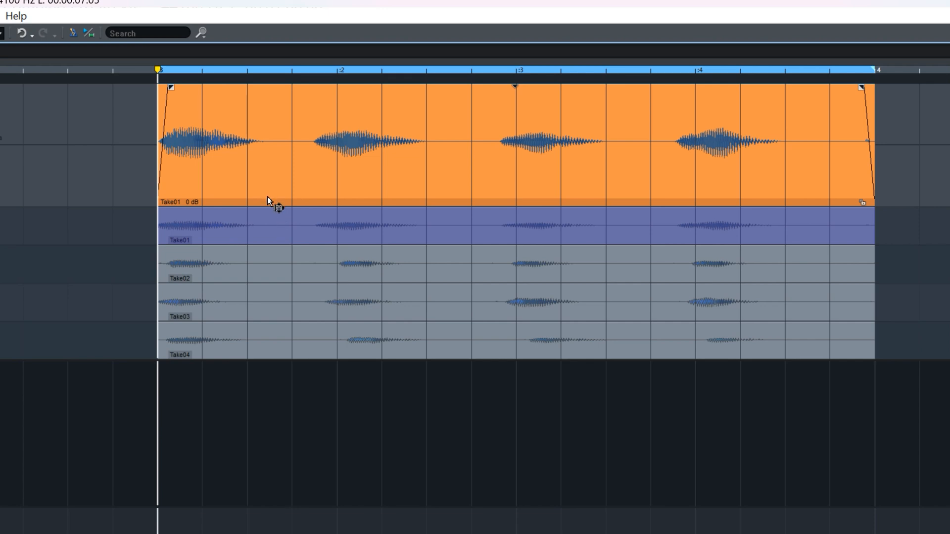
{"action": "mouse_move", "coordinate": [254, 170]}
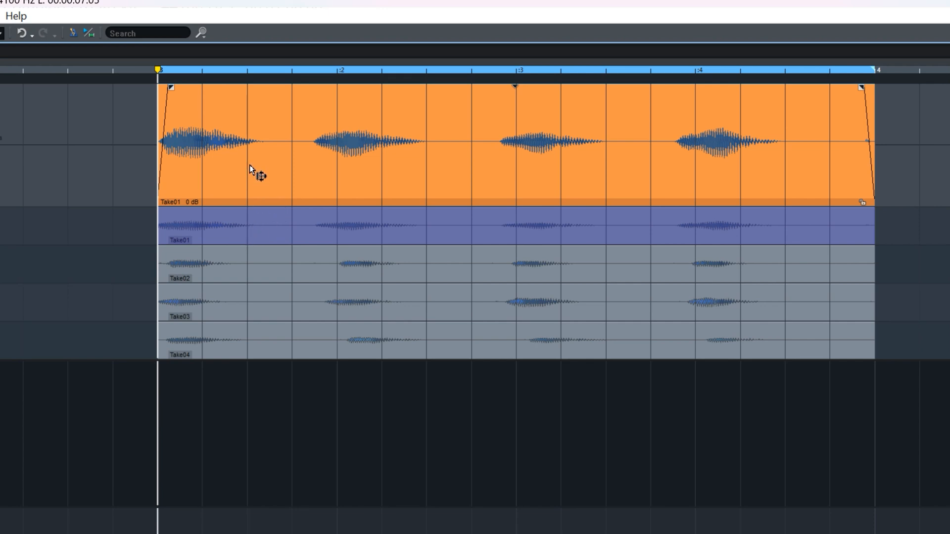
{"action": "mouse_move", "coordinate": [238, 199]}
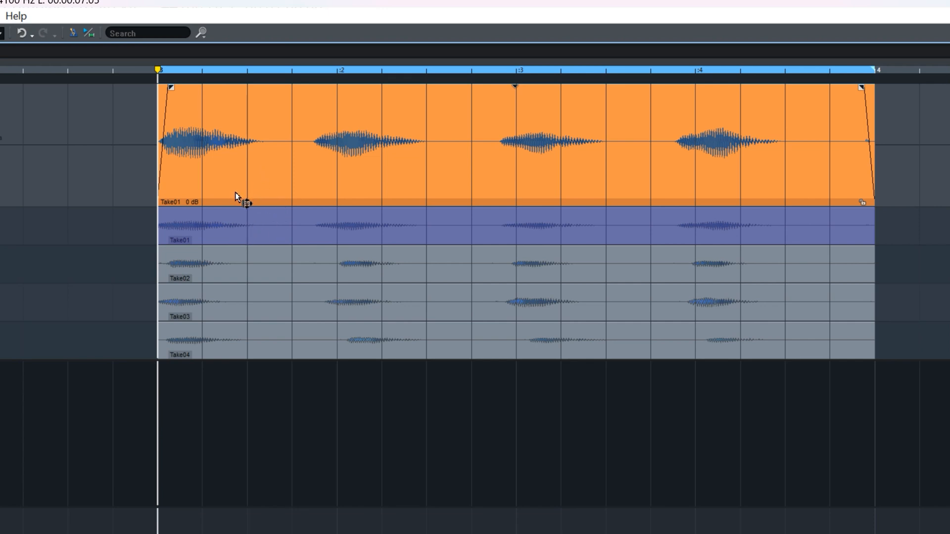
{"action": "left_click", "coordinate": [213, 279]}
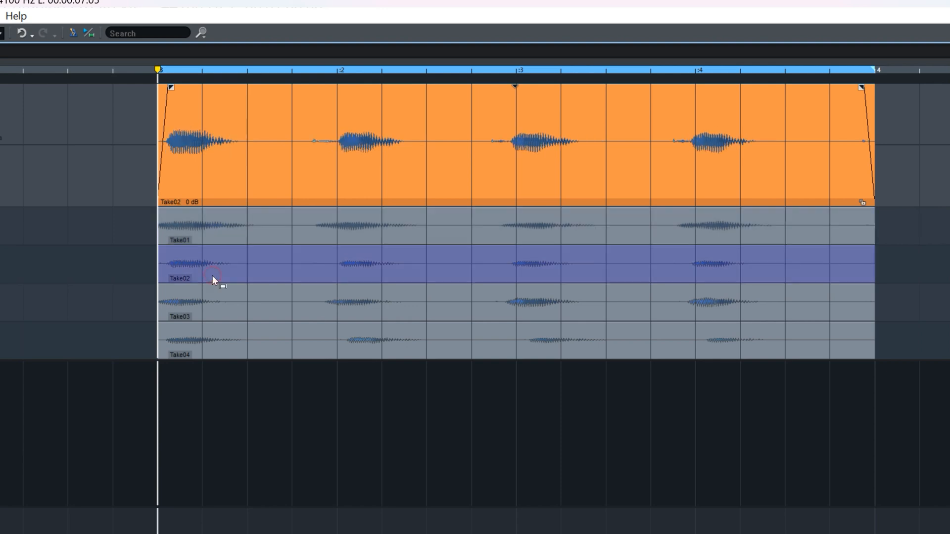
{"action": "mouse_move", "coordinate": [215, 312]}
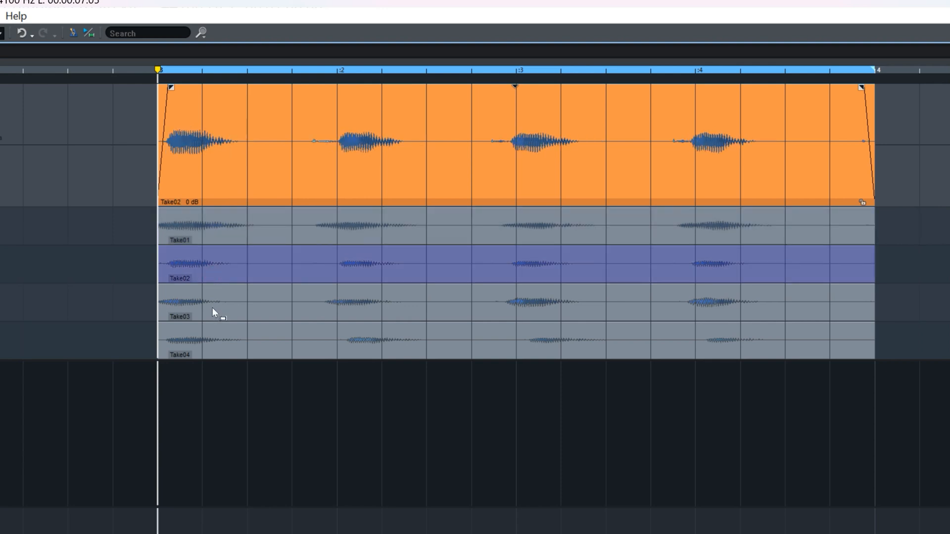
{"action": "left_click", "coordinate": [219, 236]}
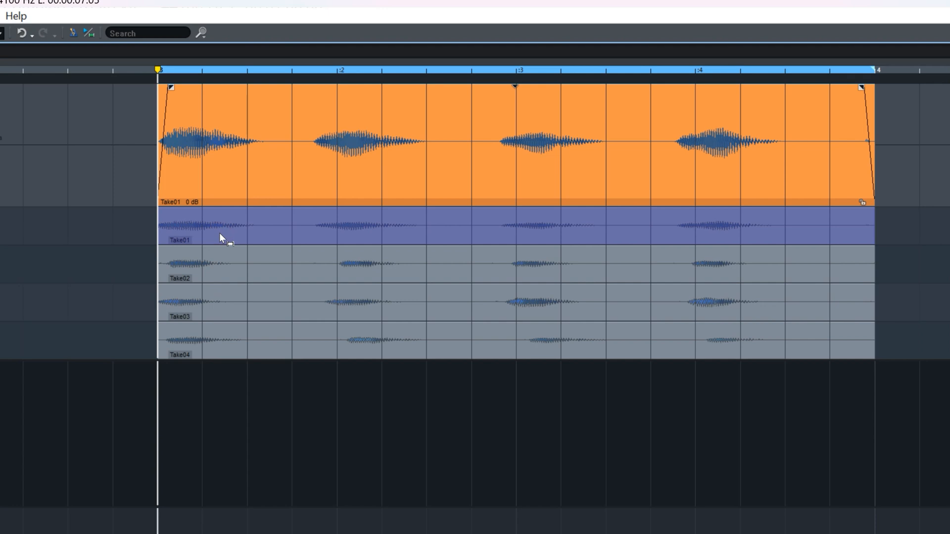
{"action": "left_click", "coordinate": [221, 271]}
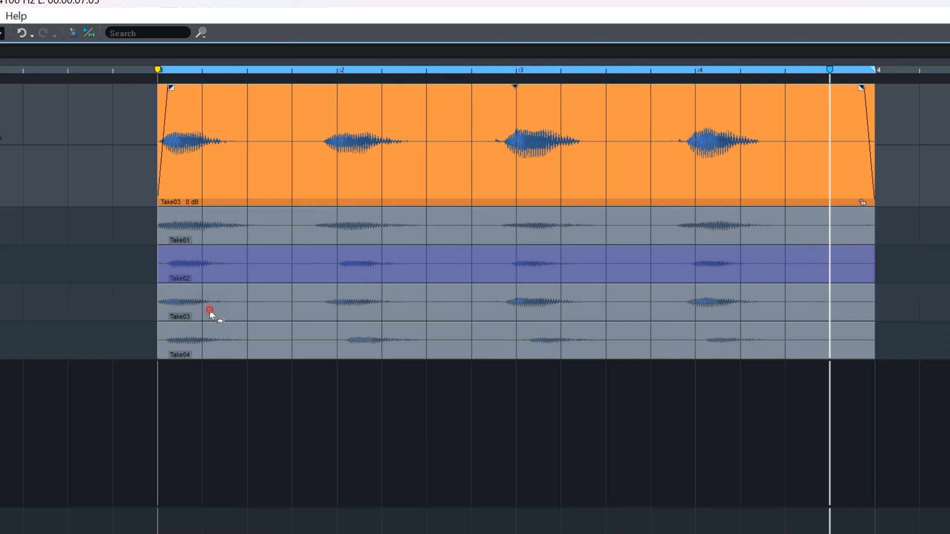
Start comping the vocal from Take01, Take02 and Take04 phrases with crossfades
{"action": "left_click", "coordinate": [209, 310]}
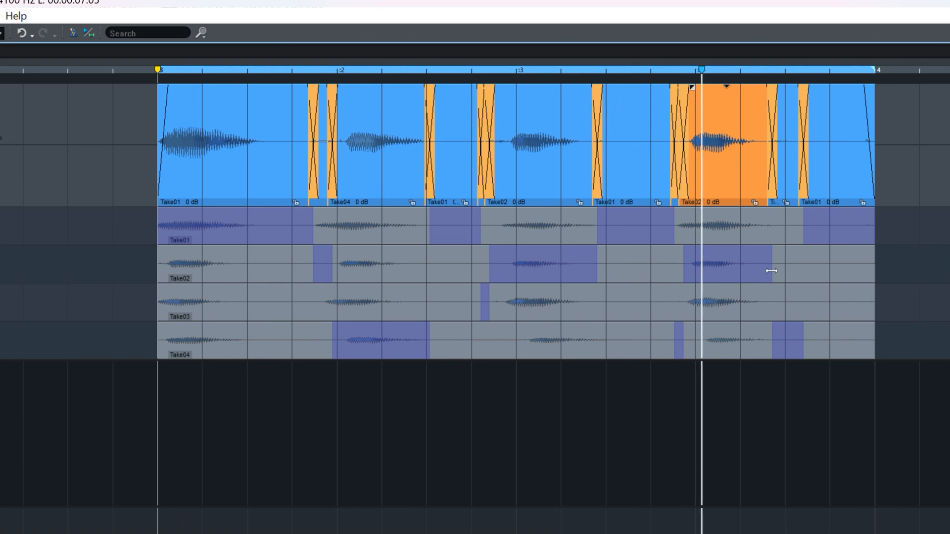
Play and stop the comped vocal, then hide track 1's take lanes
{"action": "key", "text": "space"}
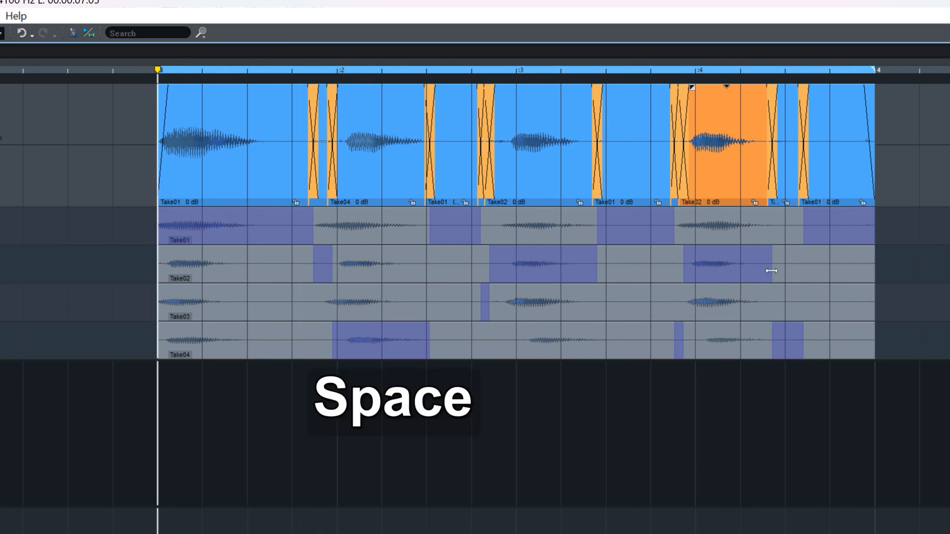
{"action": "mouse_move", "coordinate": [769, 275]}
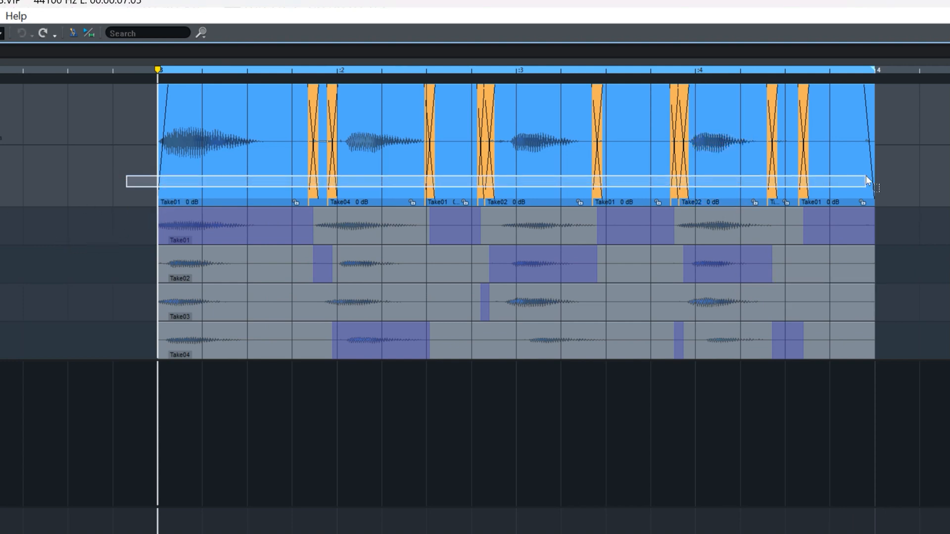
{"action": "key", "text": "ctrl+alt+g"}
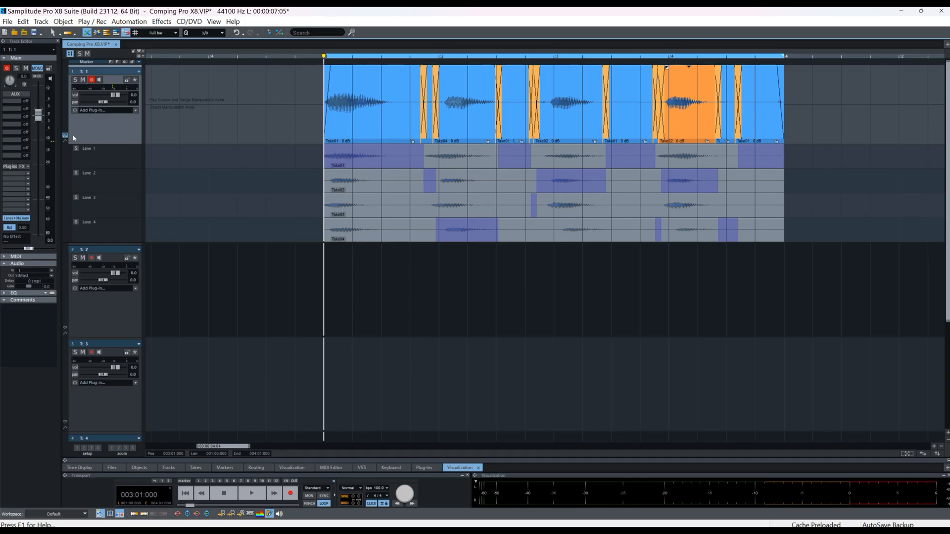
{"action": "mouse_move", "coordinate": [65, 137]}
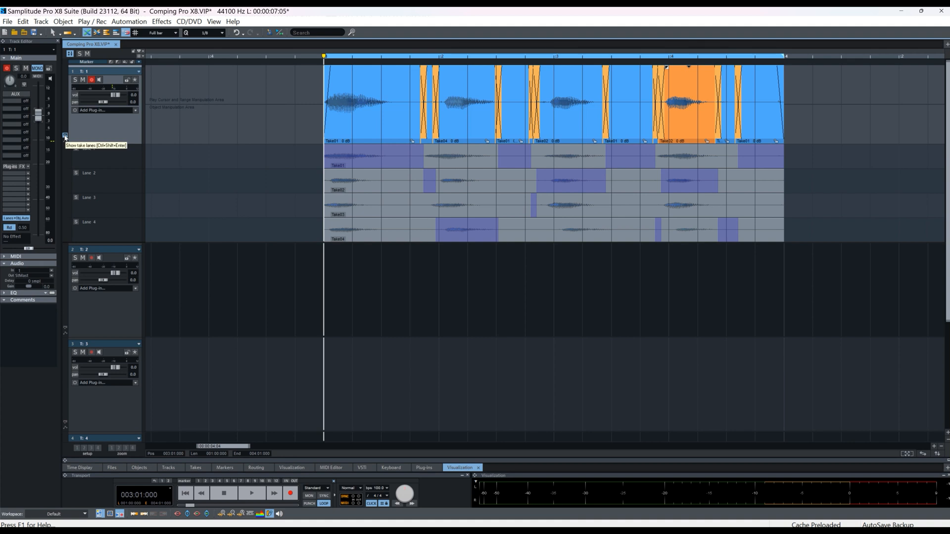
{"action": "left_click", "coordinate": [65, 136]}
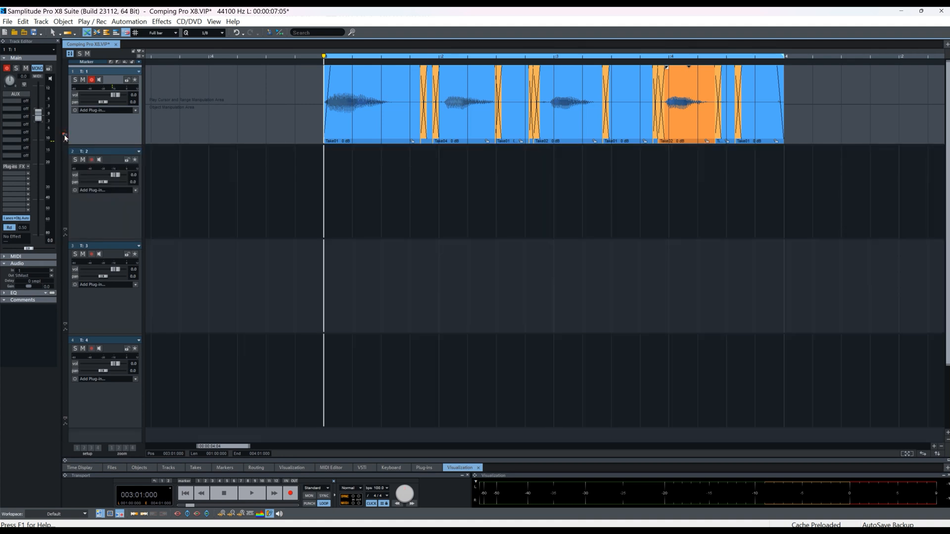
{"action": "mouse_move", "coordinate": [95, 132]}
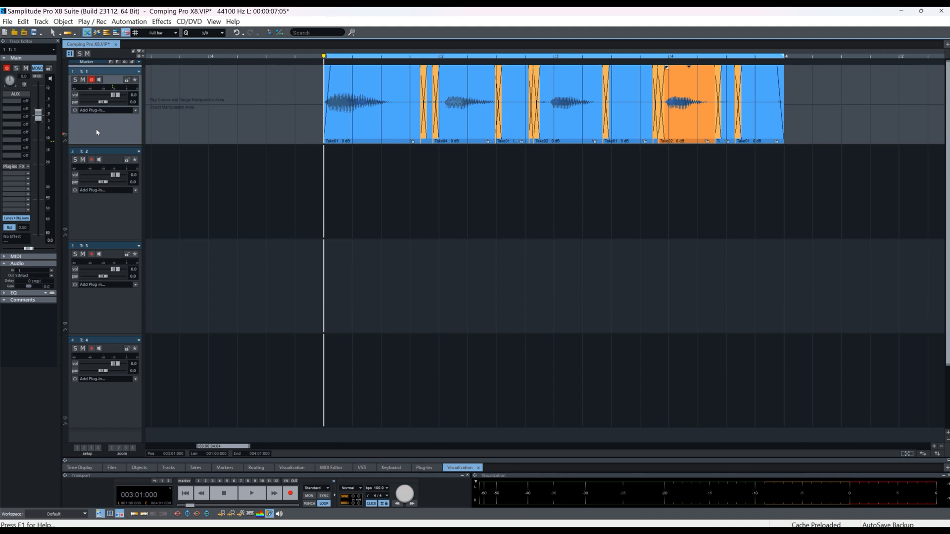
{"action": "mouse_move", "coordinate": [93, 136]}
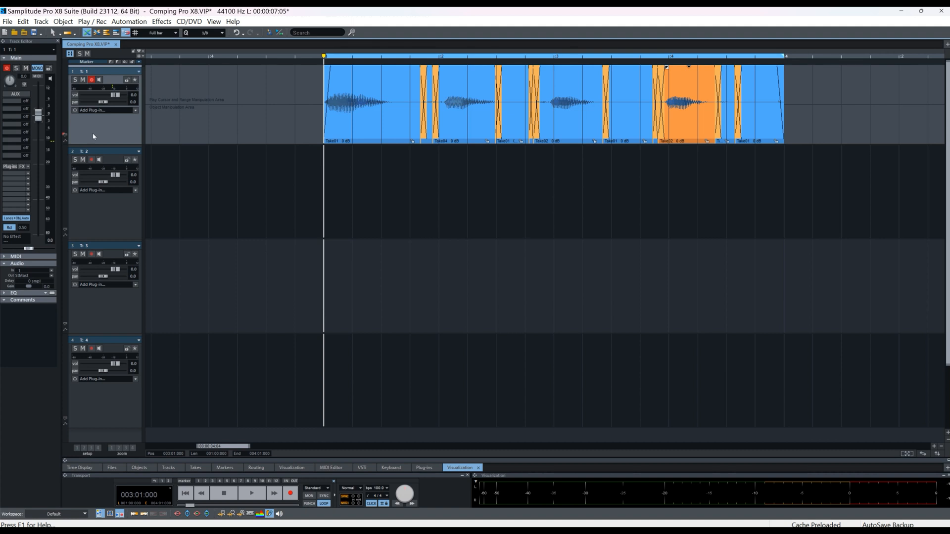
{"action": "left_click", "coordinate": [65, 135]}
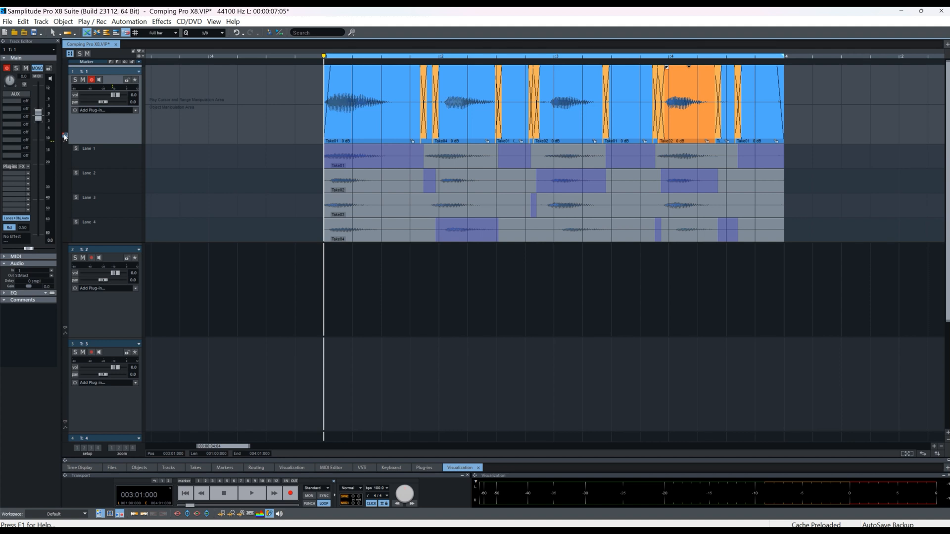
{"action": "left_click", "coordinate": [65, 135]}
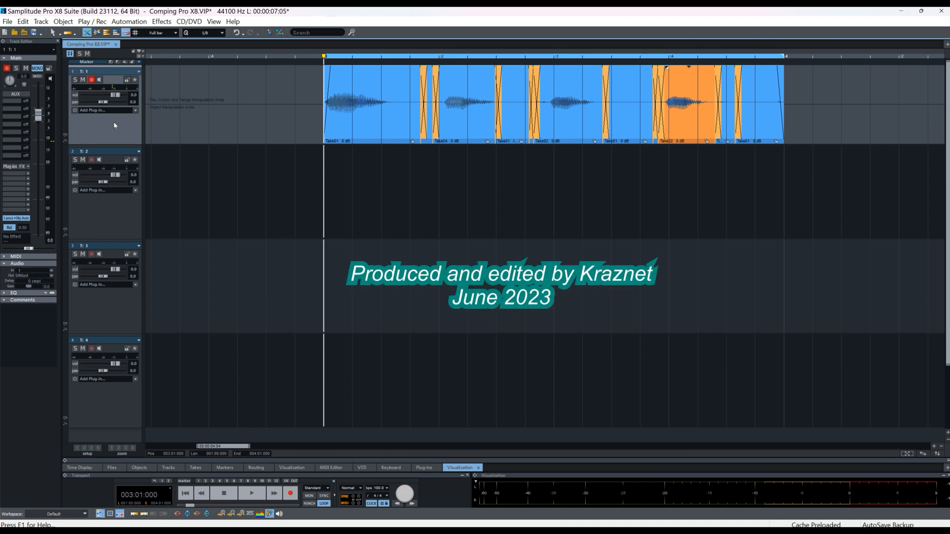
{"action": "mouse_move", "coordinate": [116, 143]}
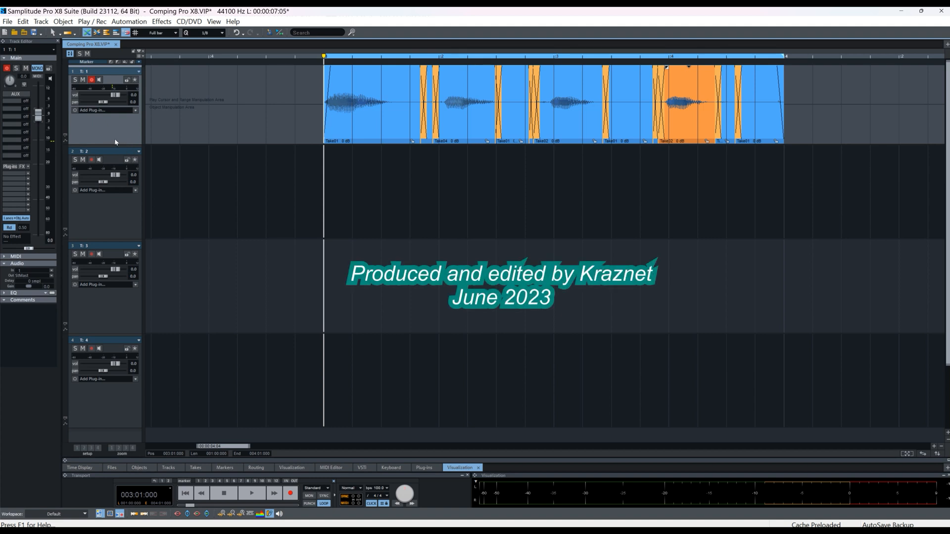